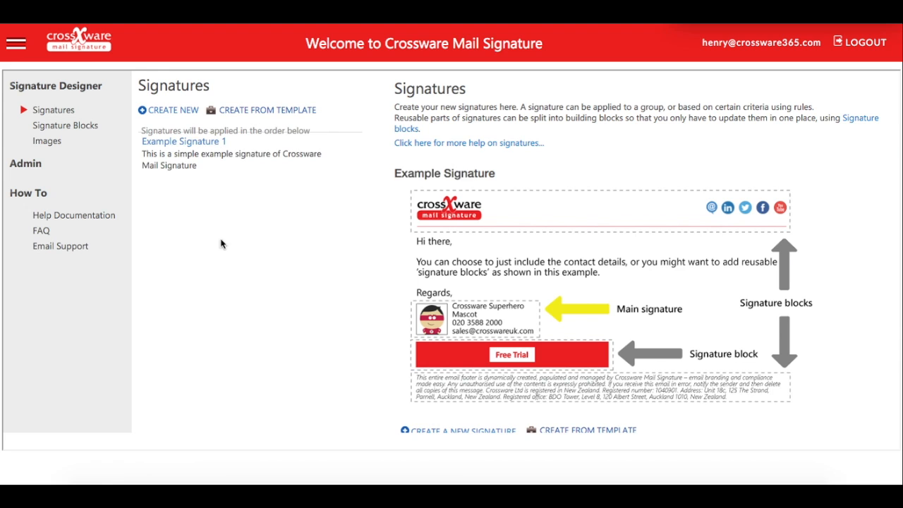
mouse_move(167, 110)
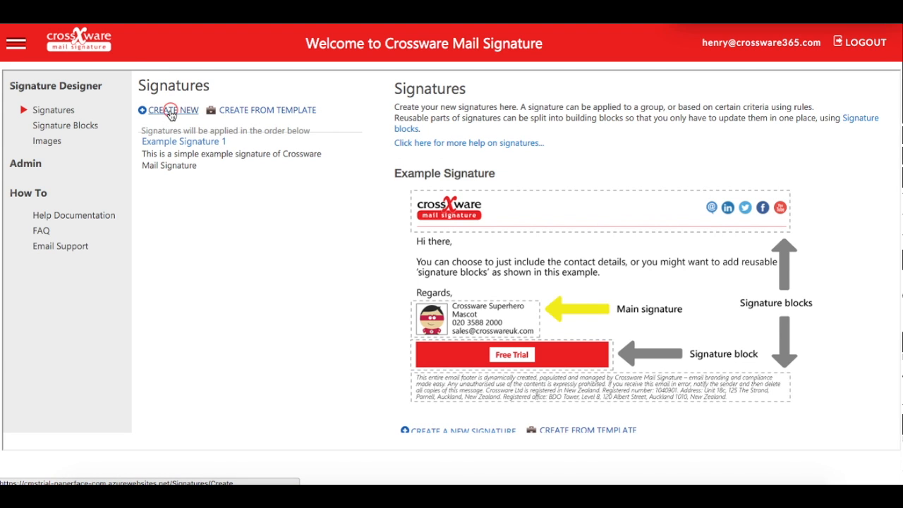
- Create a new signature and name it 'Signature without a template'
left_click(173, 110)
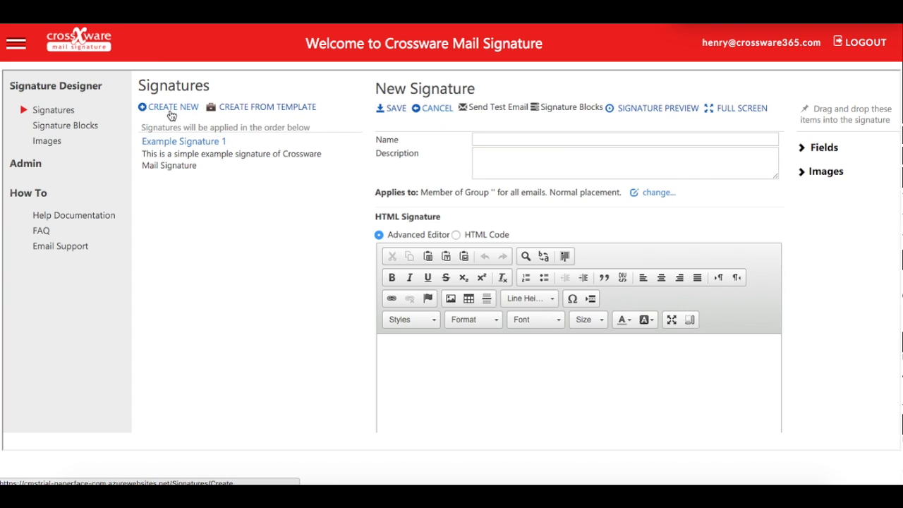
mouse_move(367, 215)
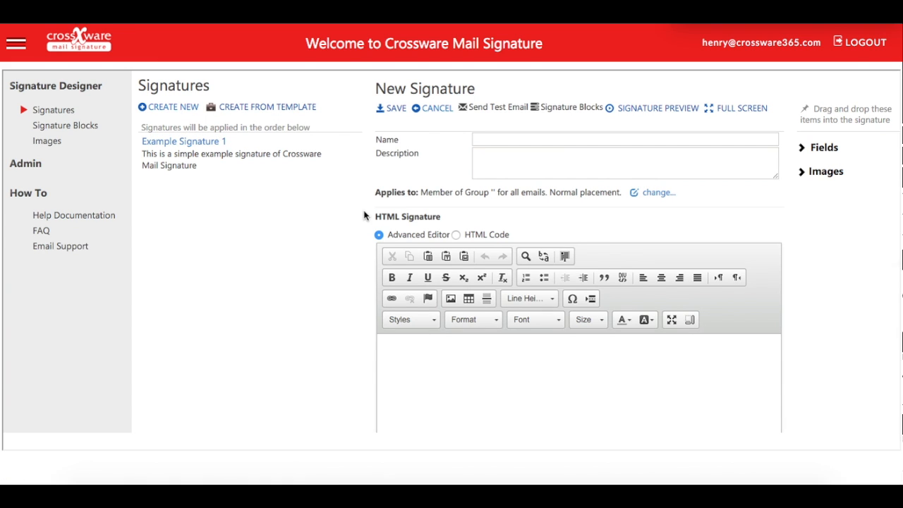
type("Signat")
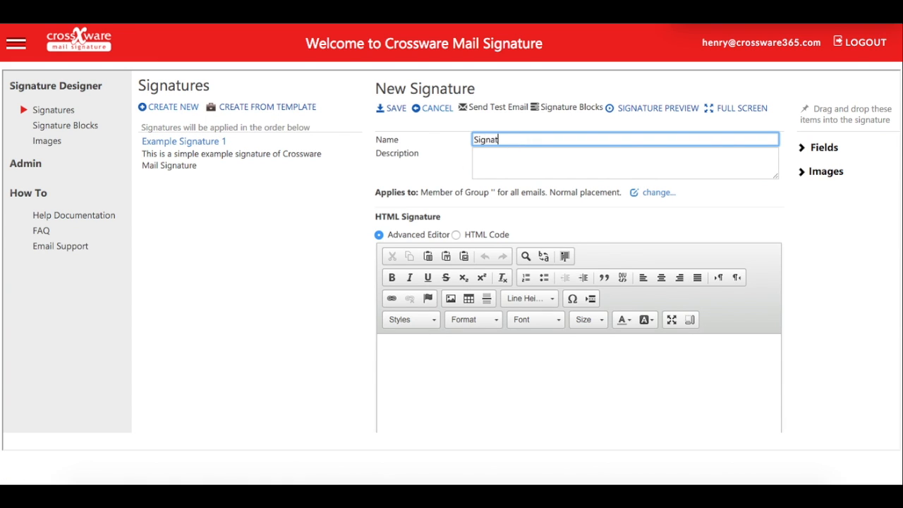
type("Signature without a template")
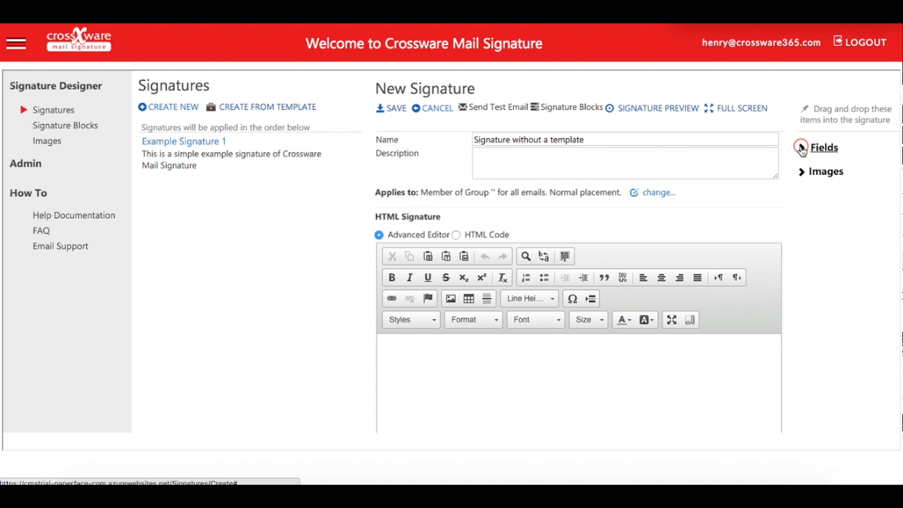
- Insert FirstName and LastName fields on one line with Company on the line below
left_click(822, 147)
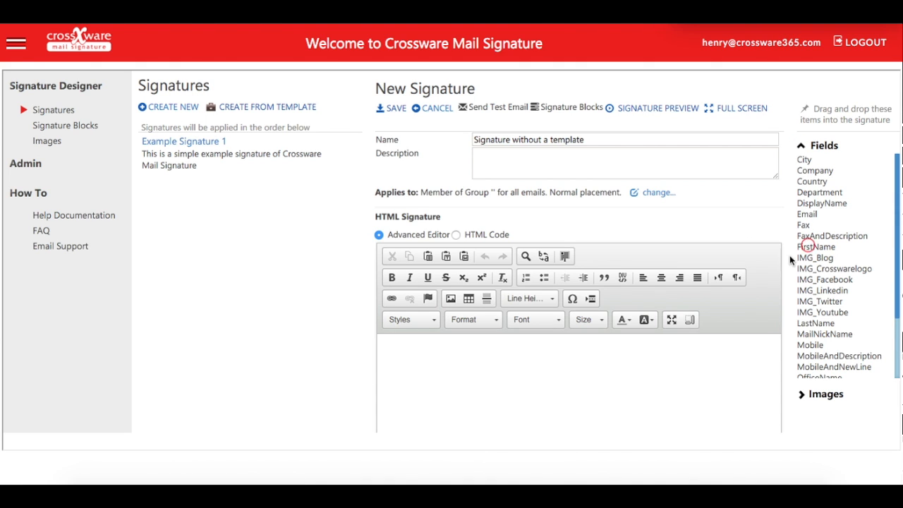
left_click(813, 247)
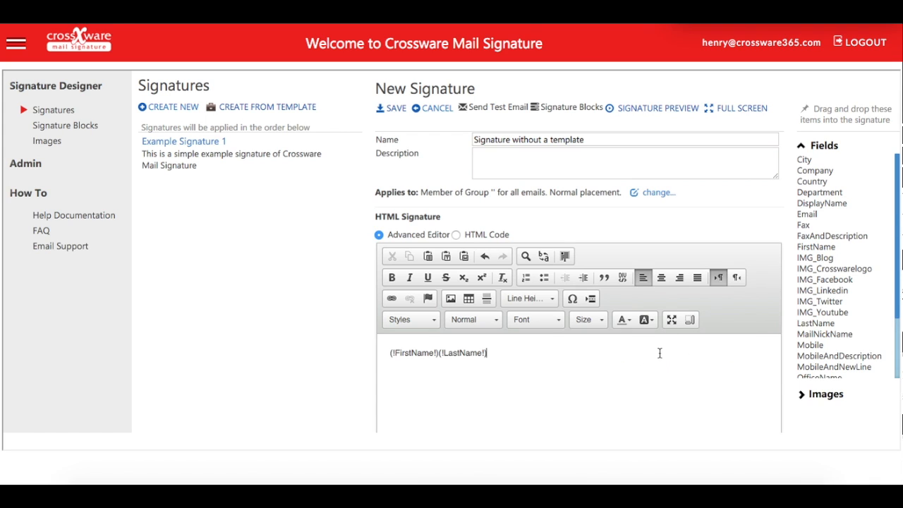
key("Enter")
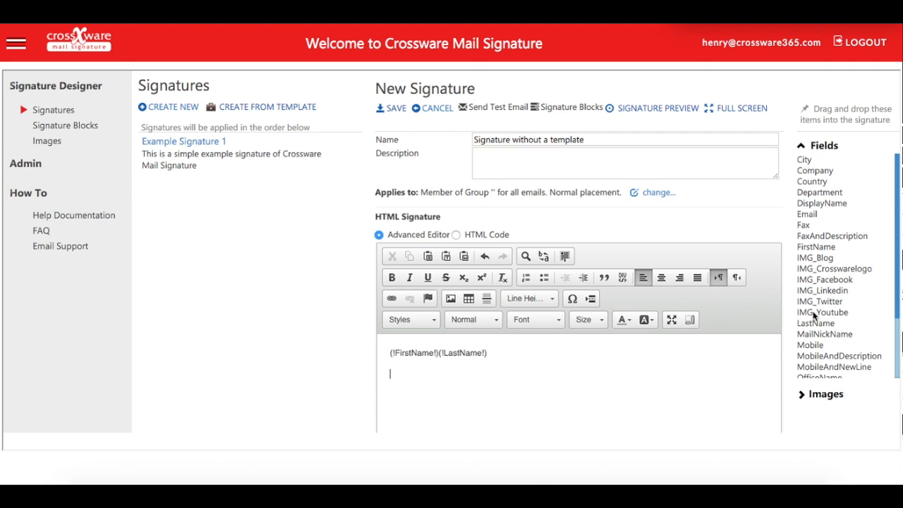
scroll("down", 3)
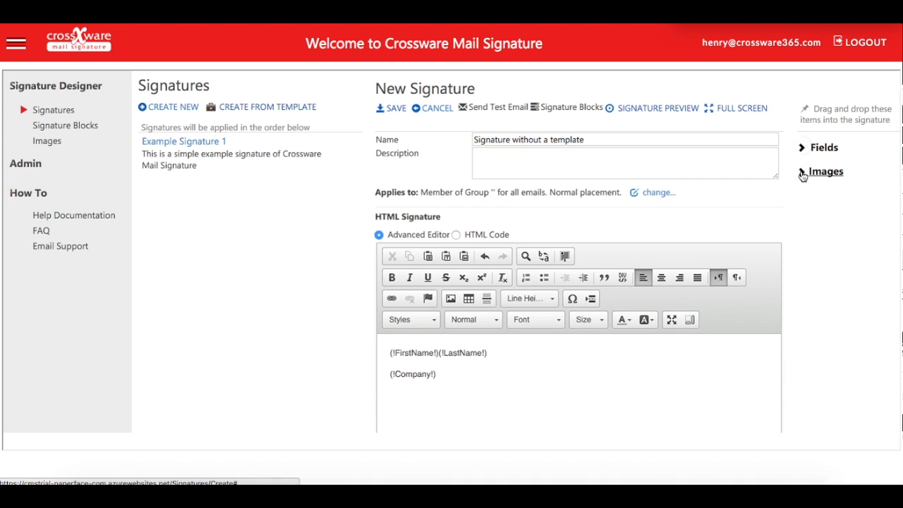
- Insert the Crosswarelogo.gif image beneath the Company field
left_click(824, 173)
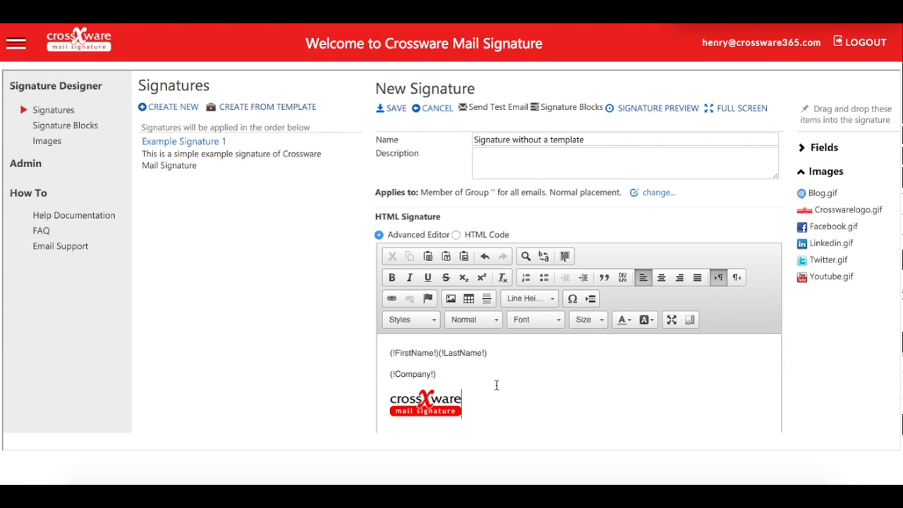
mouse_move(489, 406)
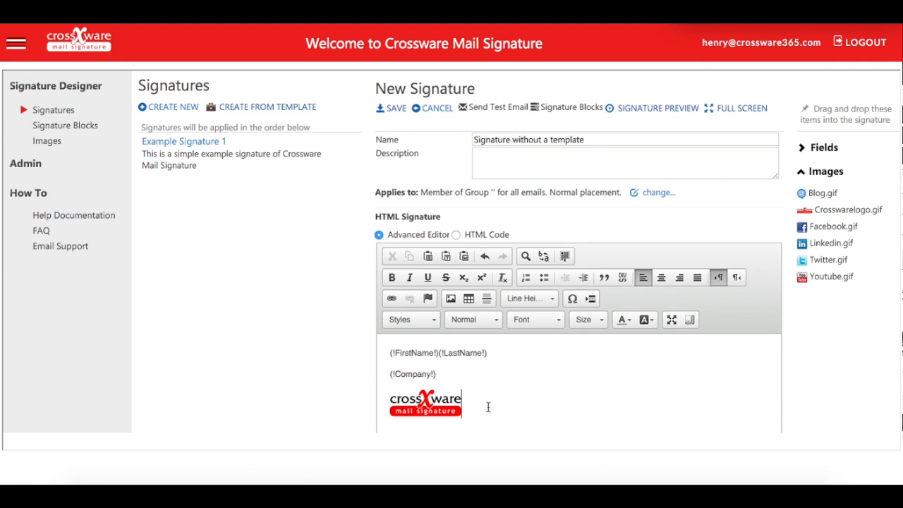
mouse_move(443, 234)
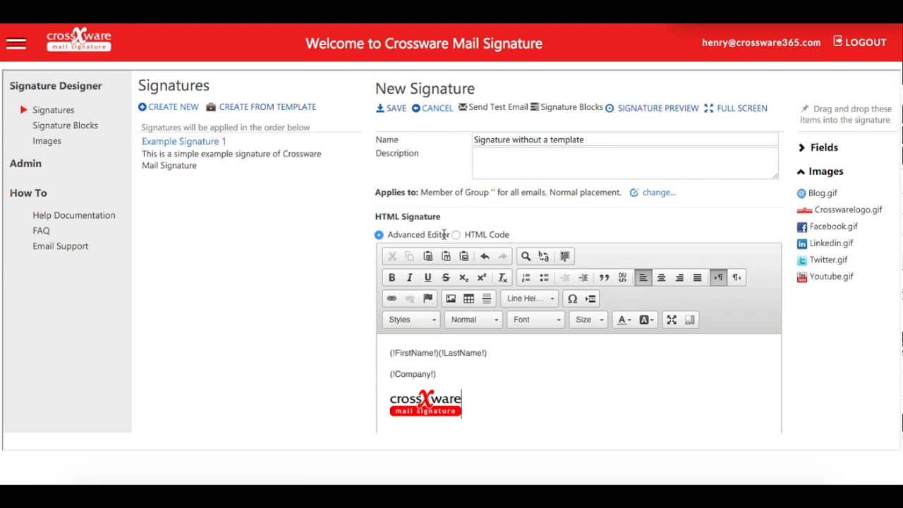
- Paste the prepared HTML source so the body shows the Miak logo and social icons
left_click(454, 234)
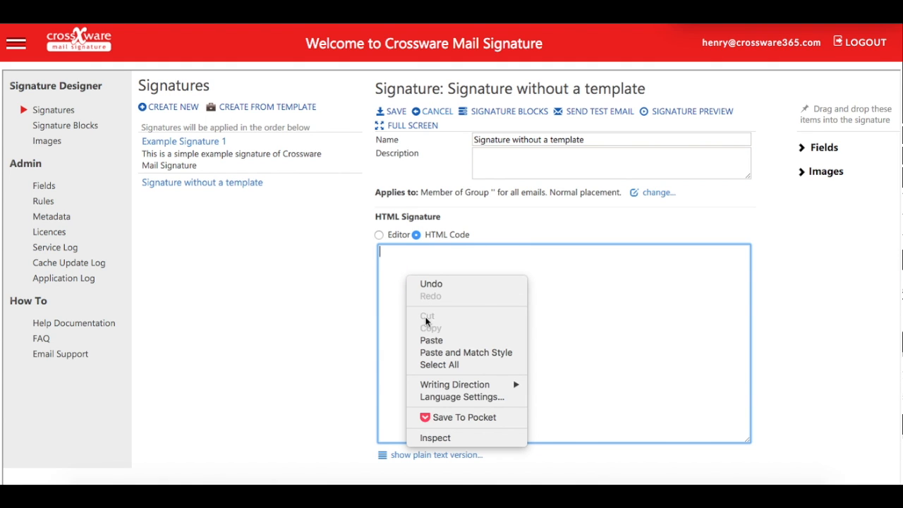
left_click(431, 340)
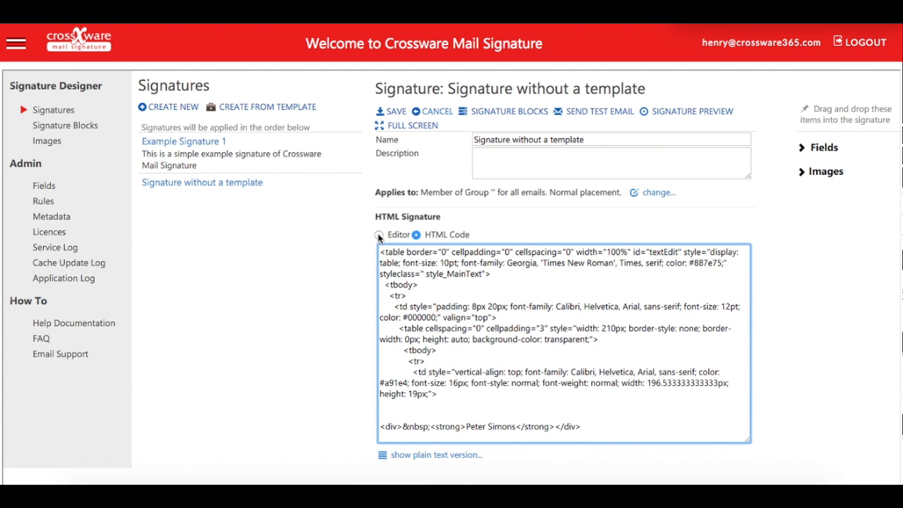
left_click(378, 235)
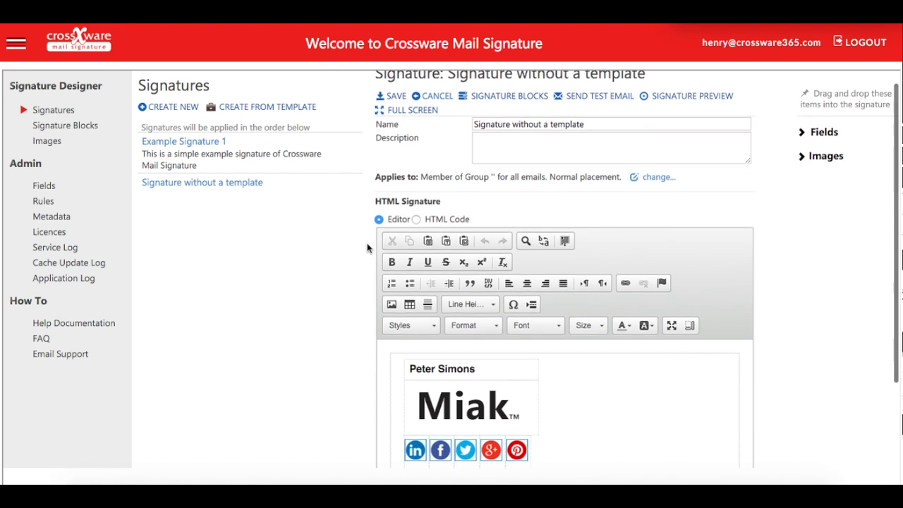
scroll("down", 3)
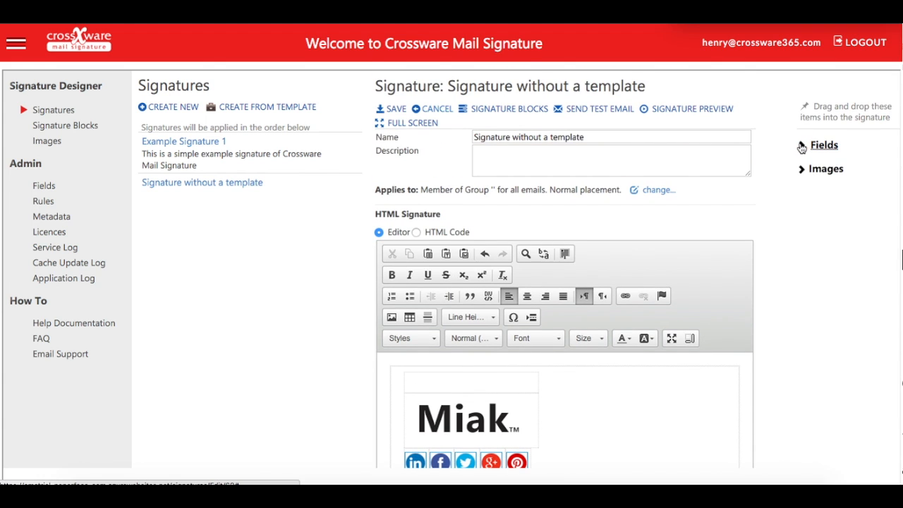
- Replace the hard-coded name above the Miak logo with FirstName and LastName fields
left_click(823, 144)
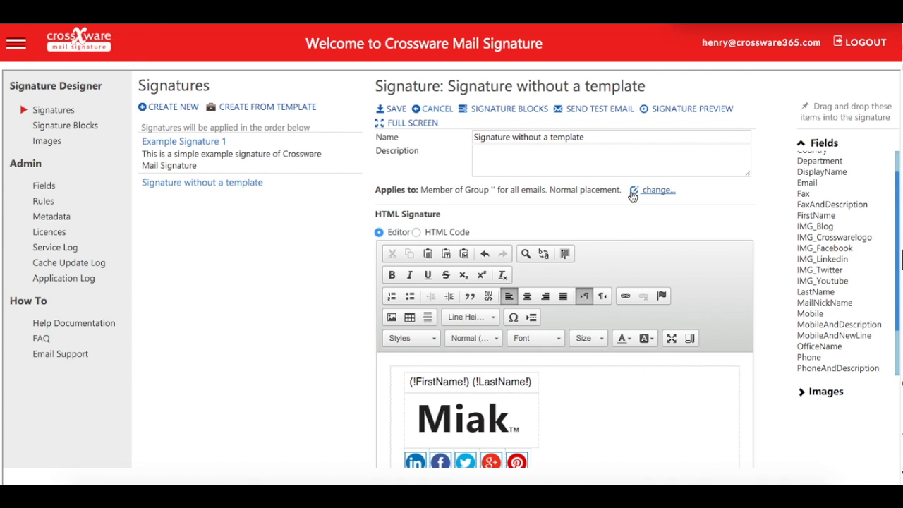
left_click(637, 189)
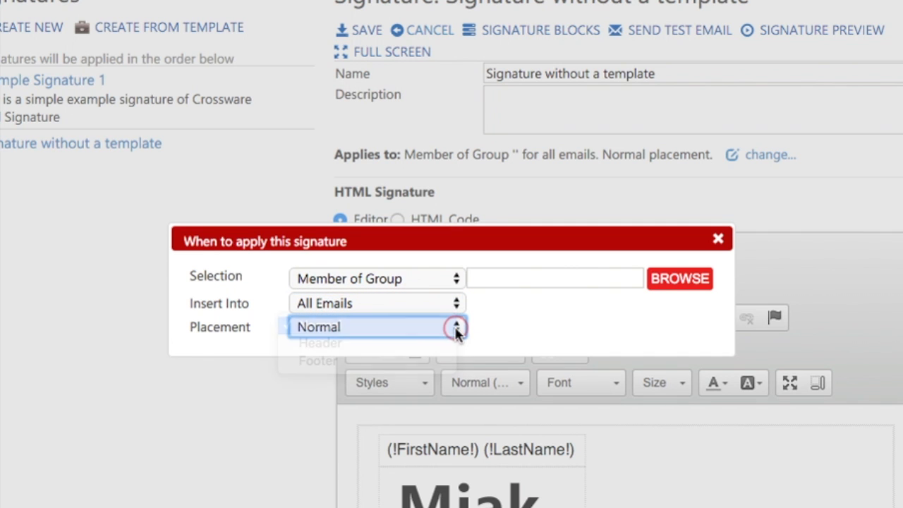
left_click(717, 237)
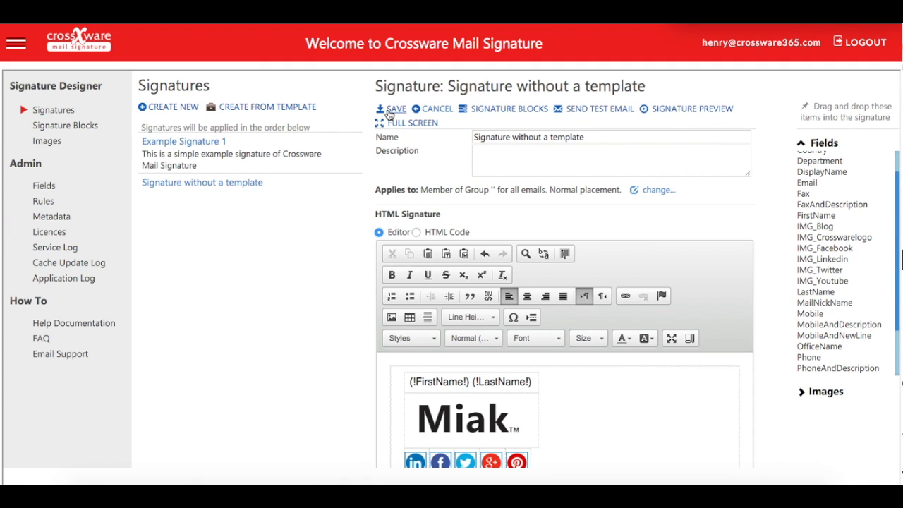
- Save 'Signature without a template' with its name fields, Miak logo and social icons
left_click(393, 108)
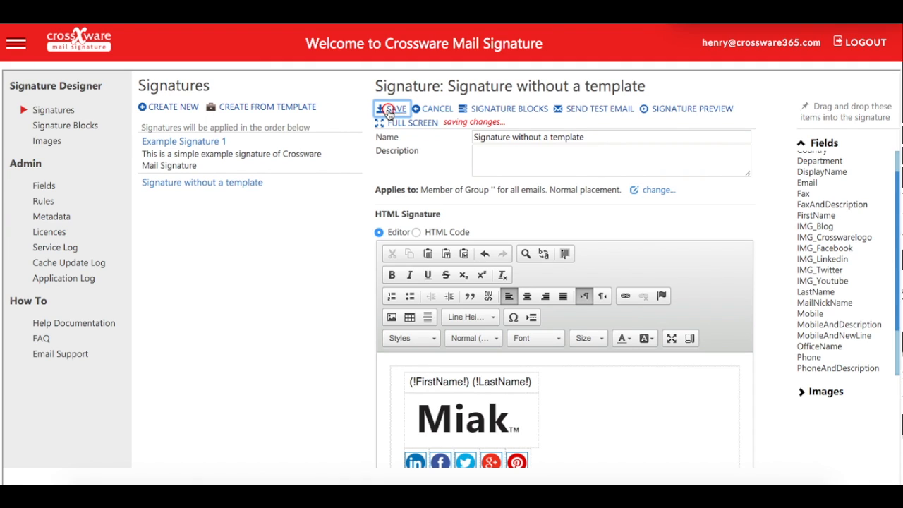
left_click(391, 108)
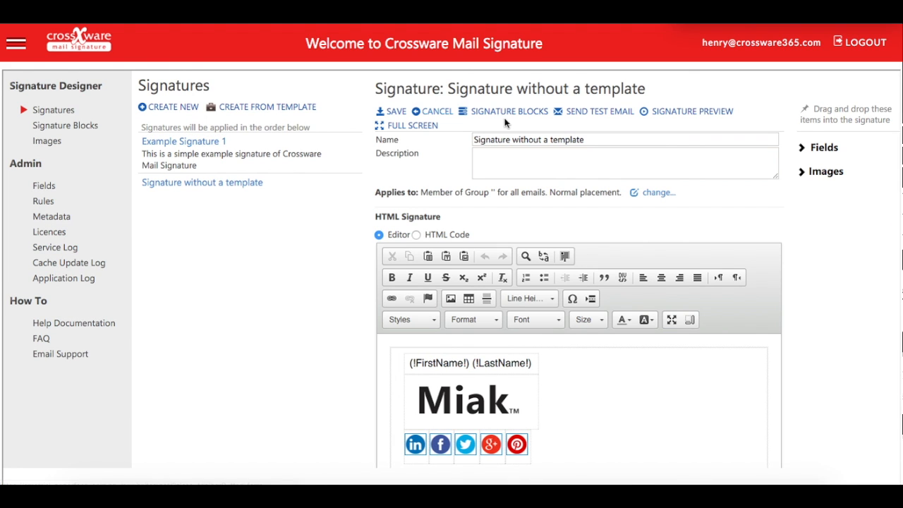
mouse_move(635, 128)
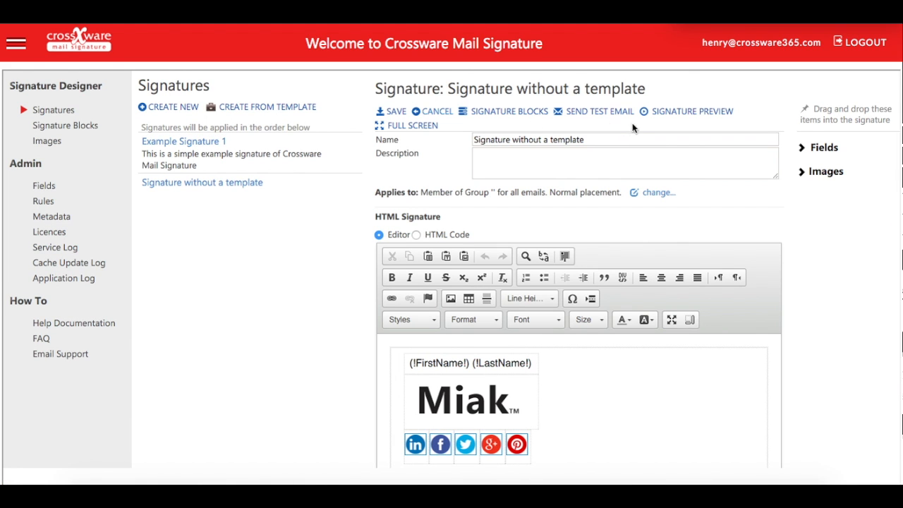
mouse_move(585, 147)
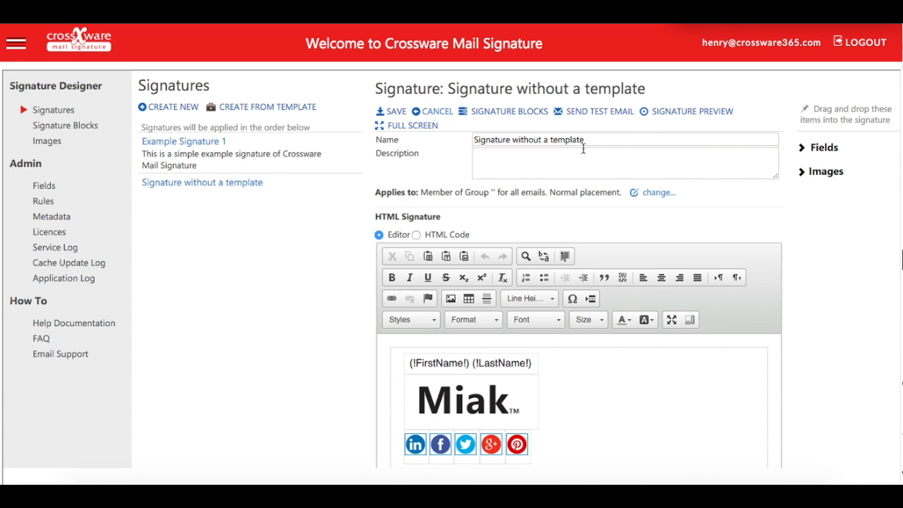